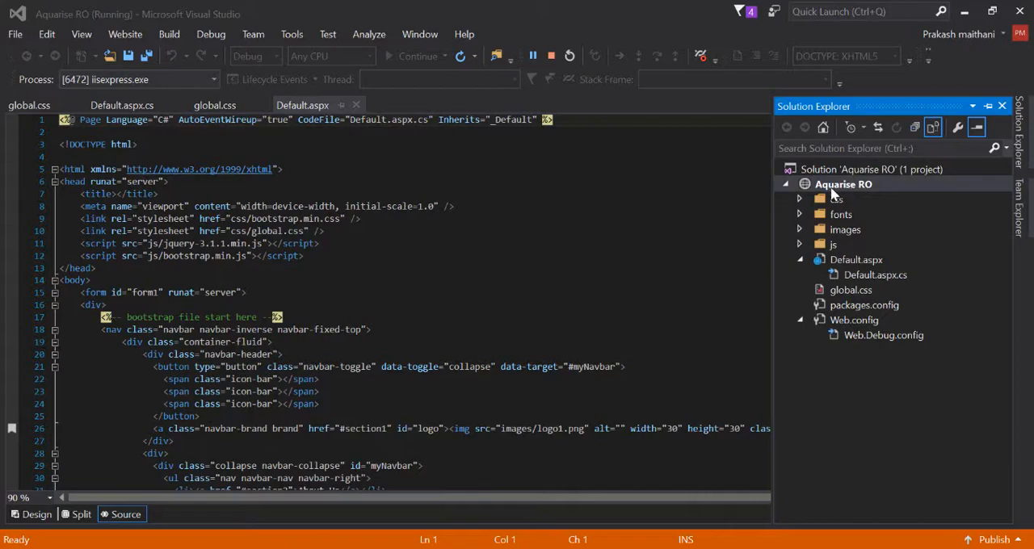
Step: Glance at the VisualStudio2015 projects folder, then return to the running Aquarise RO site
{"action": "key", "text": "alt+tab"}
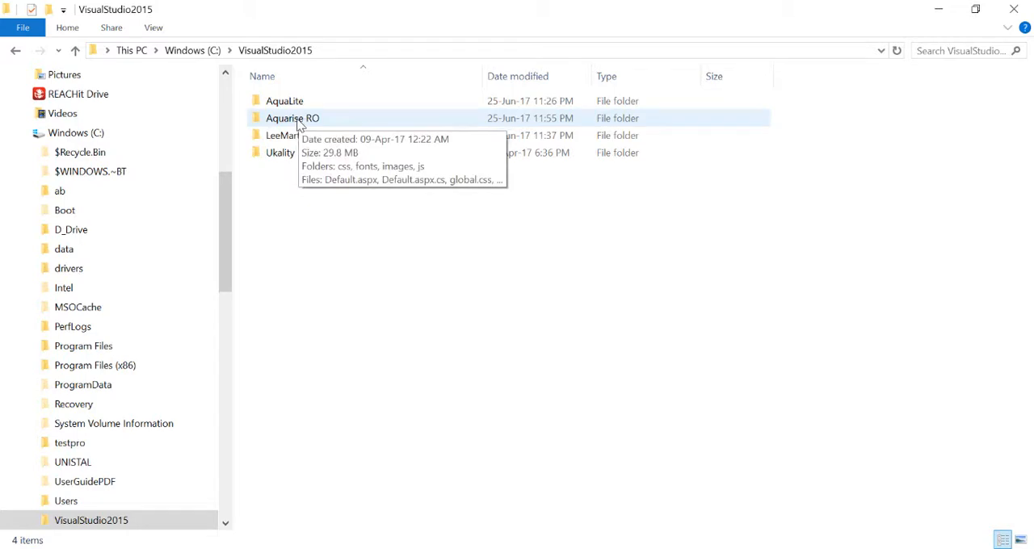
{"action": "key", "text": "alt+tab"}
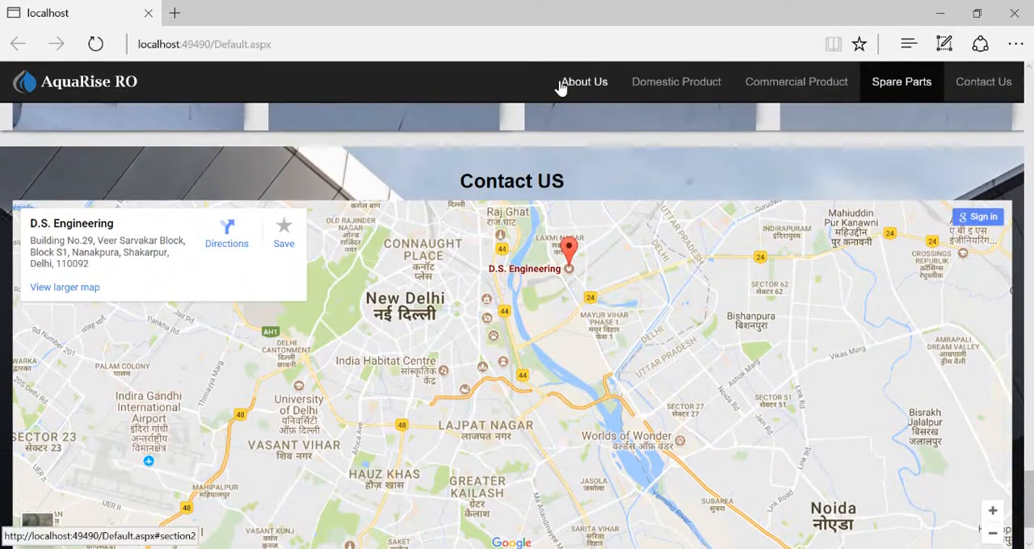
Step: Browse the AquaRise RO site from the top banner through the spare parts section
{"action": "left_click", "coordinate": [584, 82]}
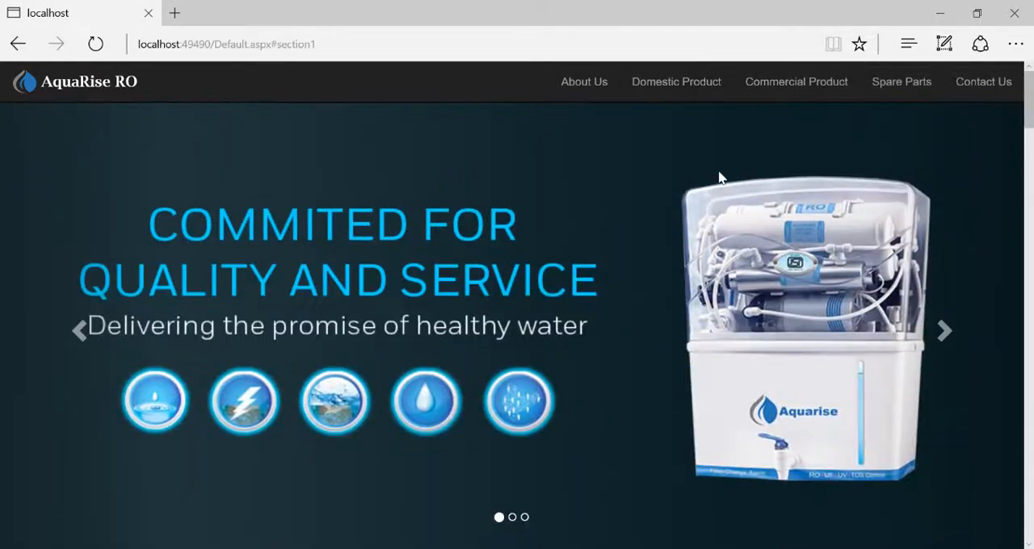
{"action": "left_click", "coordinate": [900, 82]}
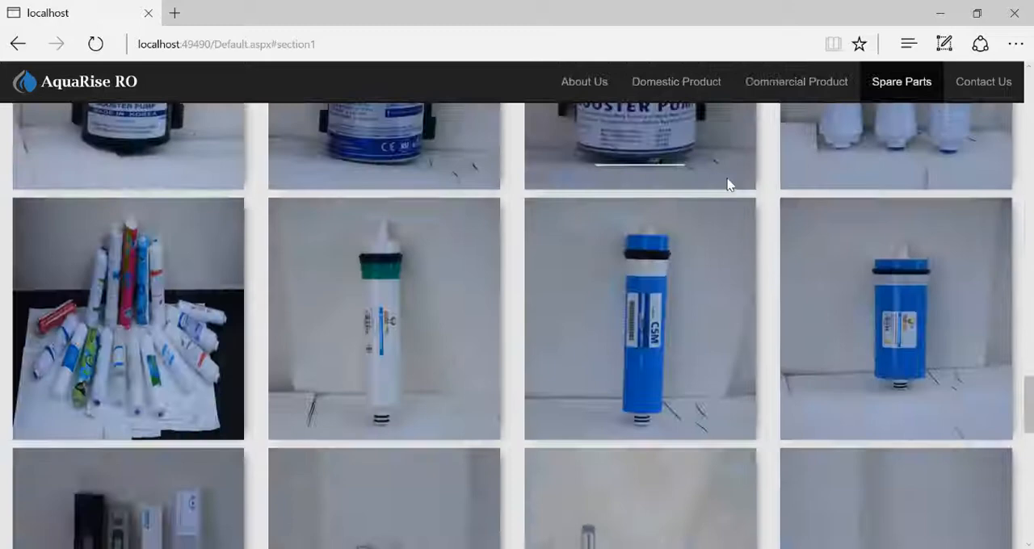
{"action": "left_click", "coordinate": [982, 82]}
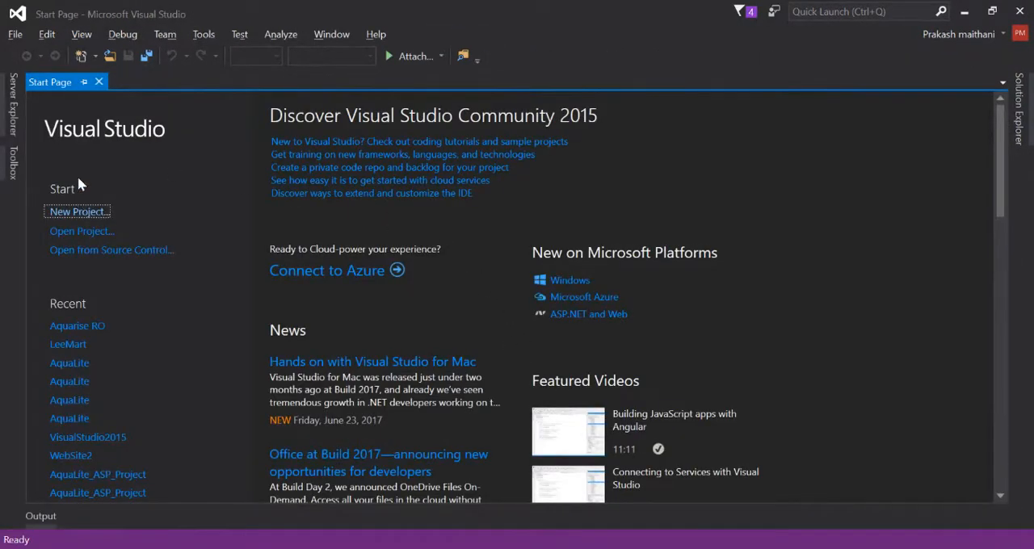
Step: Create an ASP.NET Empty Web Site at C:\VisualStudio2015\Dummy
{"action": "left_click", "coordinate": [14, 34]}
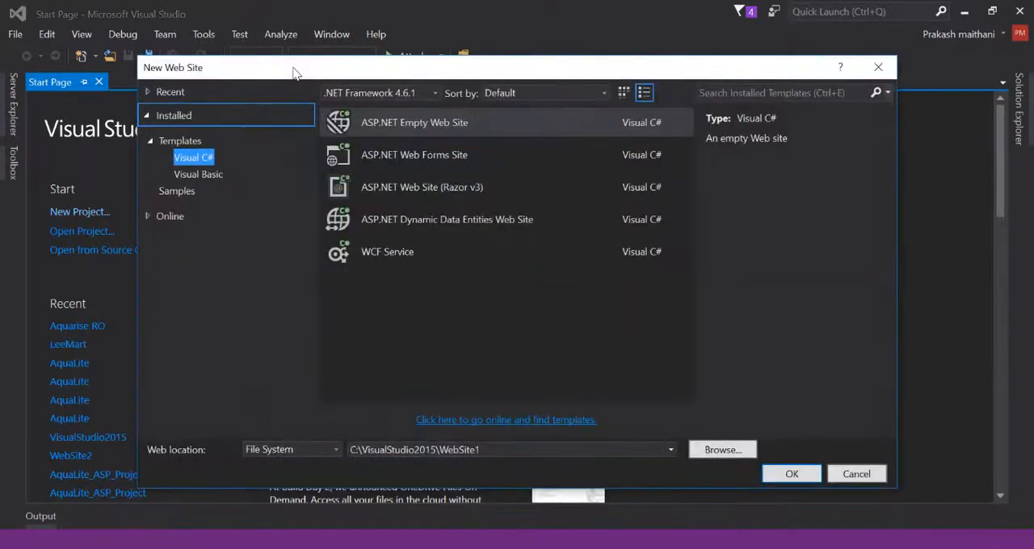
{"action": "mouse_move", "coordinate": [424, 138]}
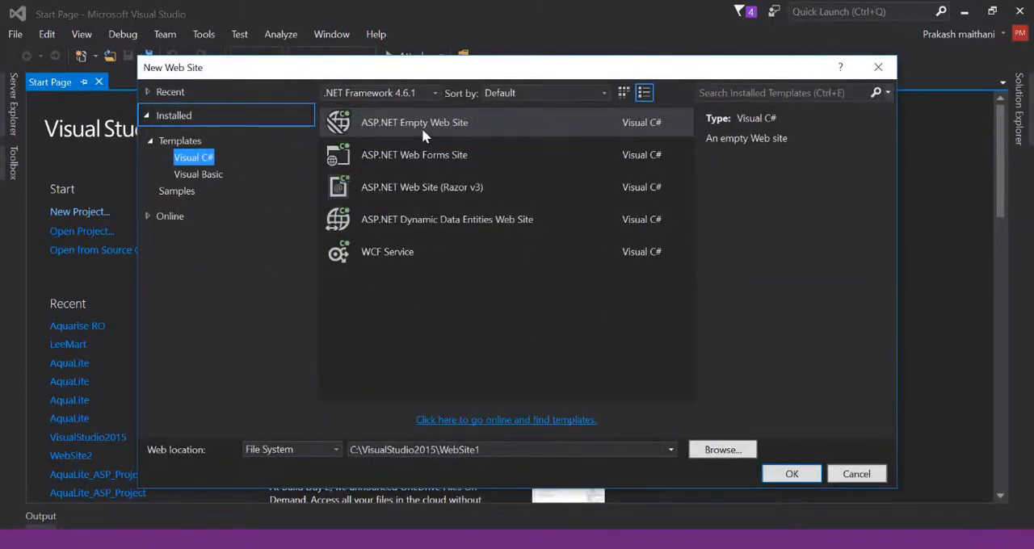
{"action": "mouse_move", "coordinate": [440, 440]}
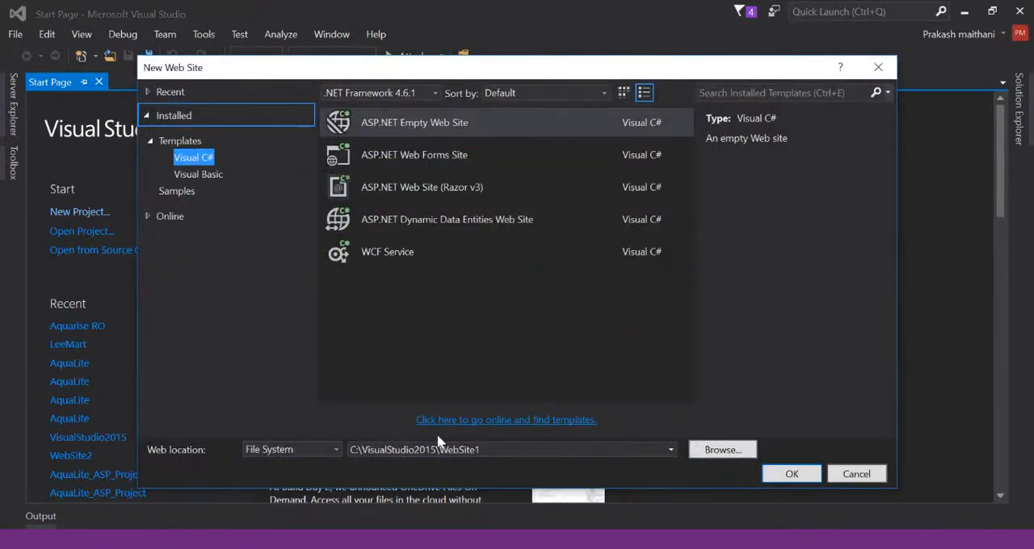
{"action": "left_click", "coordinate": [509, 450]}
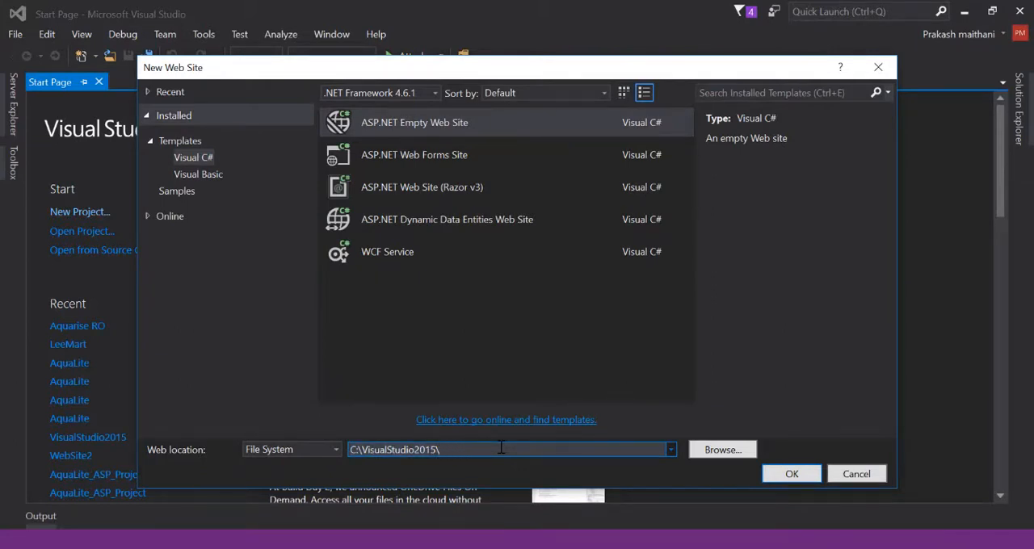
{"action": "type", "text": "Dummy"}
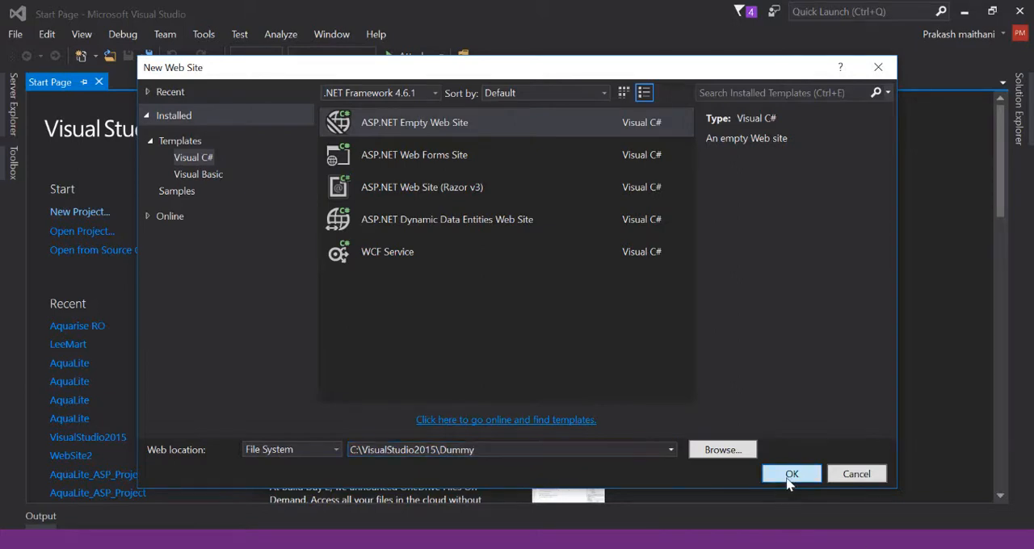
{"action": "left_click", "coordinate": [790, 474]}
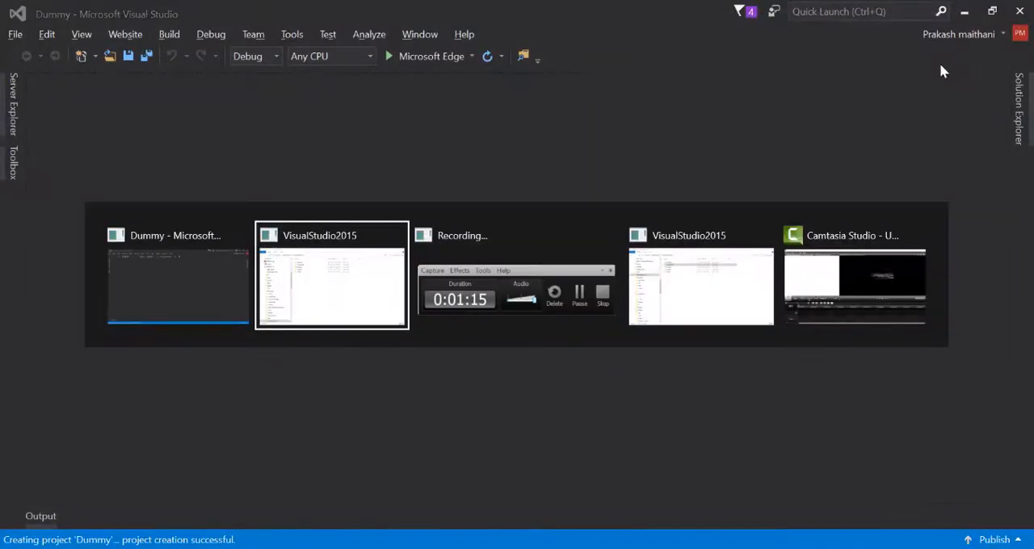
Step: Show Solution Explorer for Dummy and expand Web.config to reveal Web.Debug.config
{"action": "left_click", "coordinate": [15, 34]}
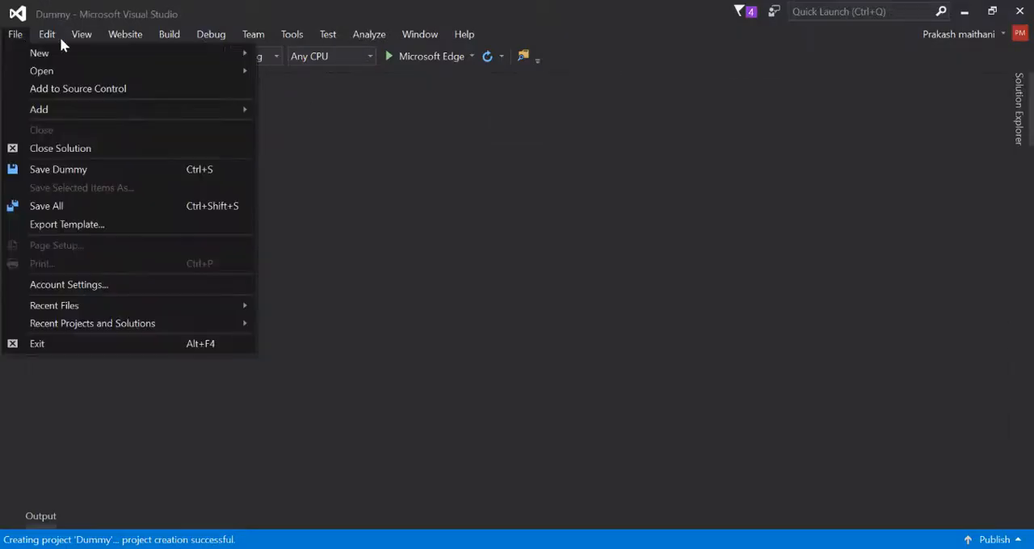
{"action": "left_click", "coordinate": [81, 34]}
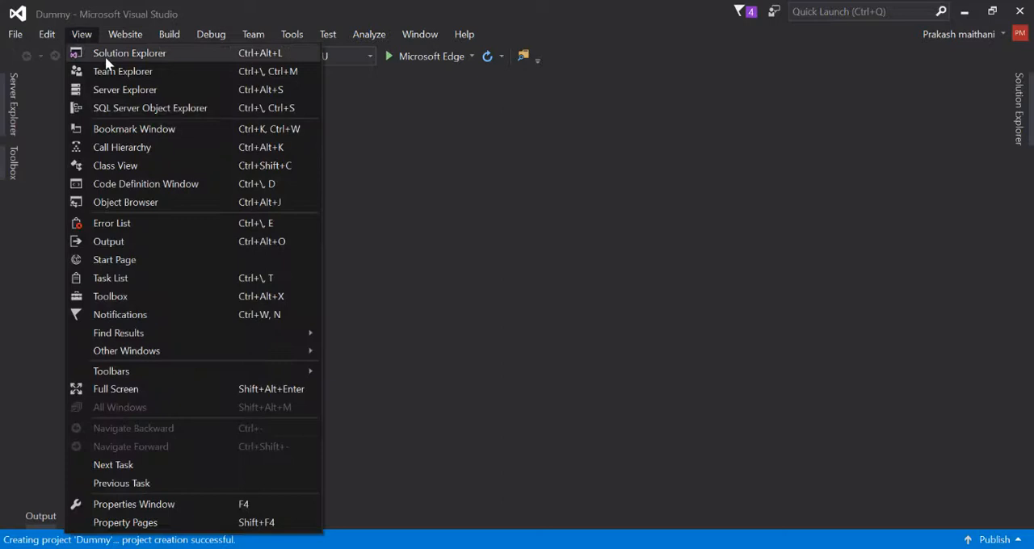
{"action": "left_click", "coordinate": [129, 53]}
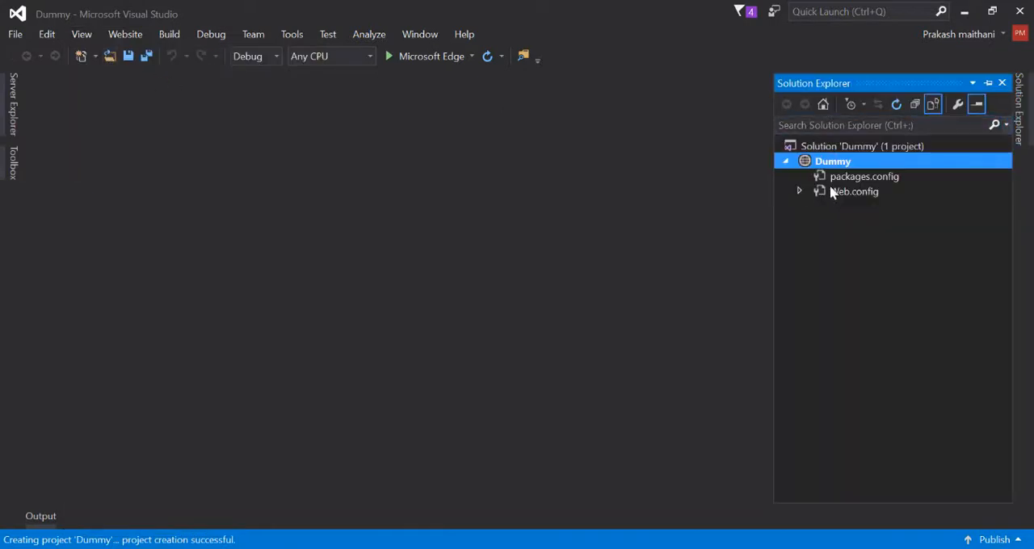
{"action": "left_click", "coordinate": [799, 192]}
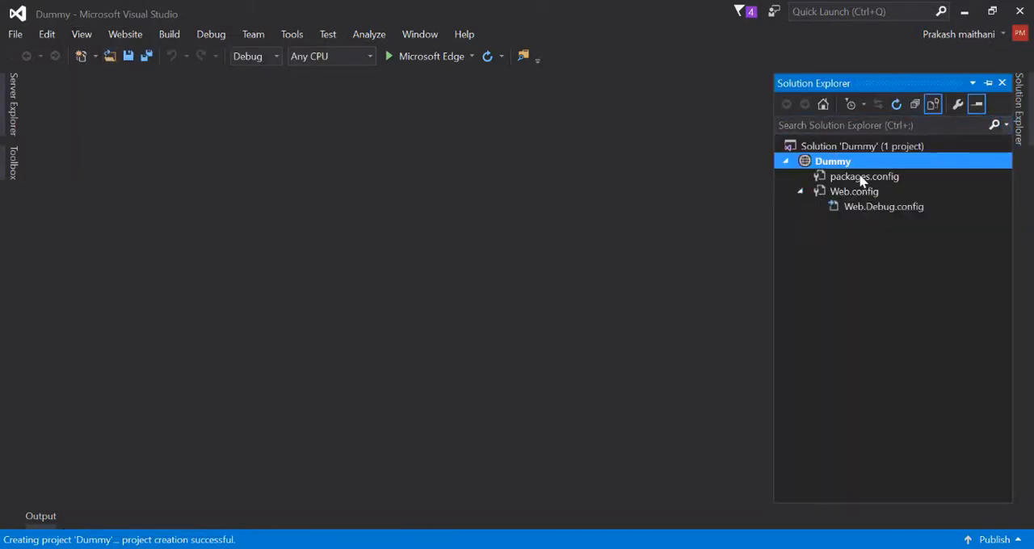
{"action": "mouse_move", "coordinate": [888, 183]}
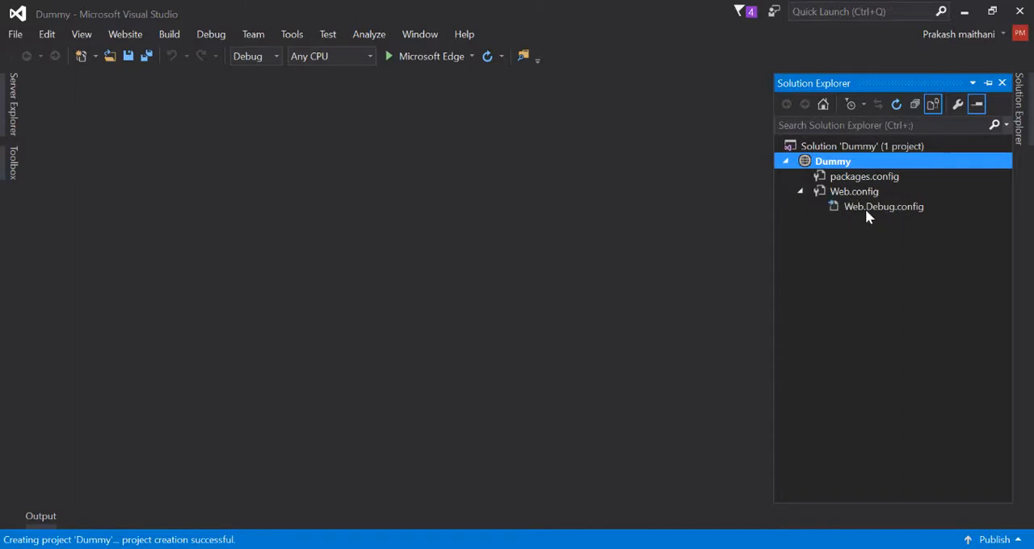
{"action": "key", "text": "alt+tab"}
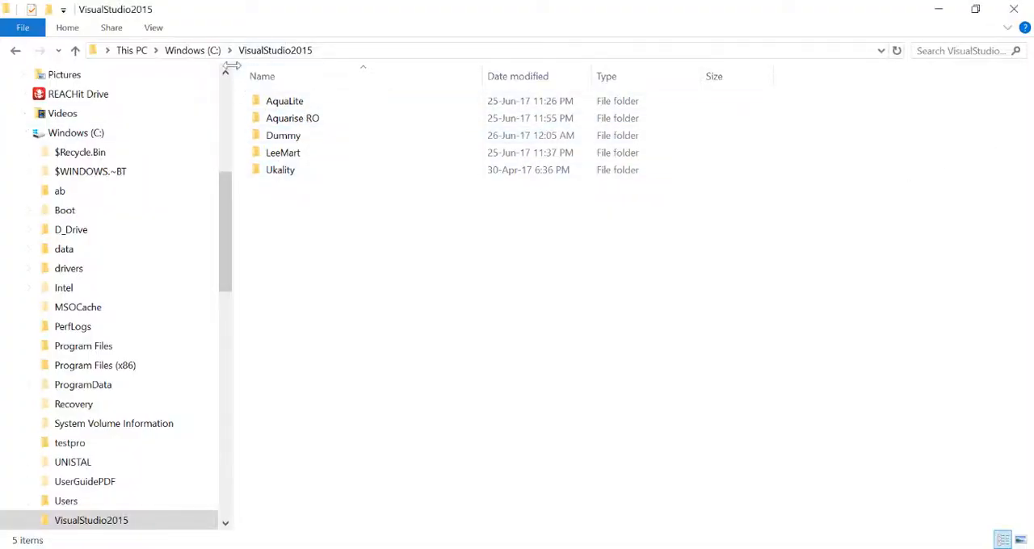
Step: Copy Aquarise RO's css, fonts, images, js and pages, excluding config files, into Dummy
{"action": "left_click", "coordinate": [285, 100]}
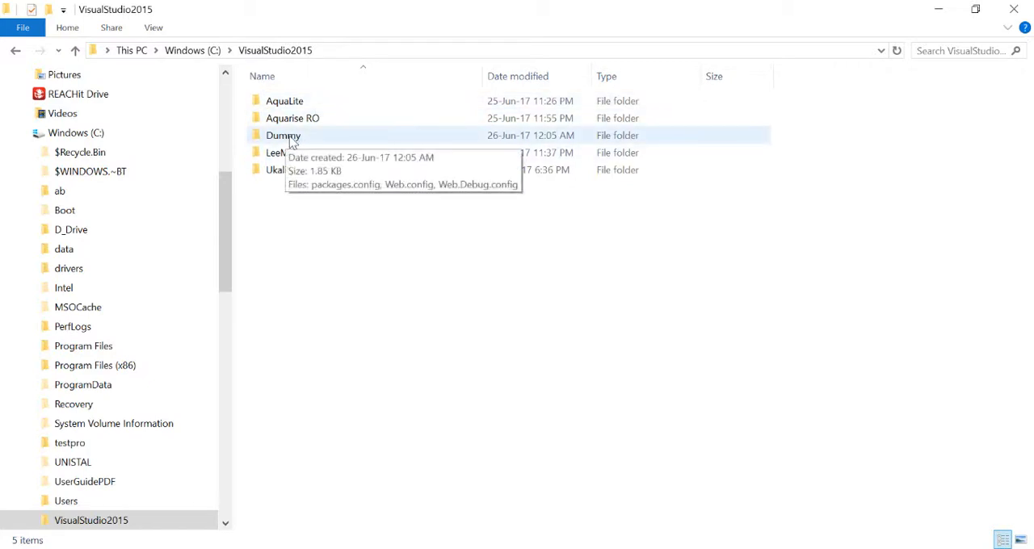
{"action": "mouse_move", "coordinate": [306, 118]}
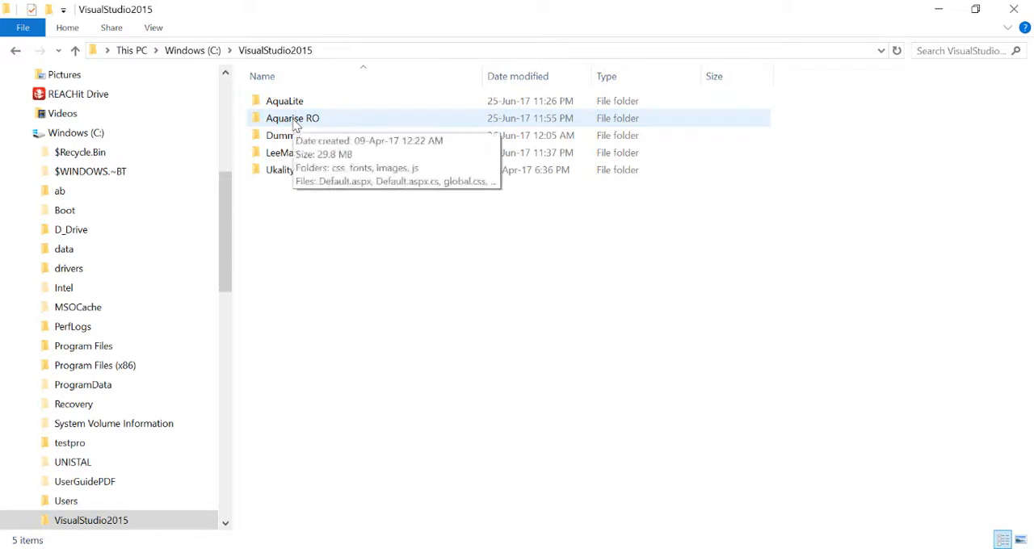
{"action": "double_click", "coordinate": [292, 118]}
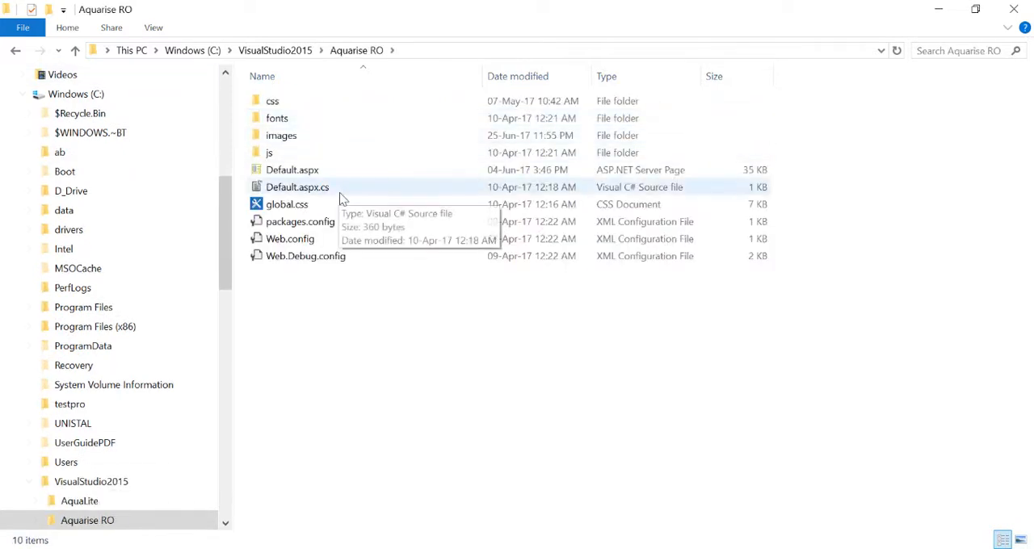
{"action": "key", "text": "ctrl+a"}
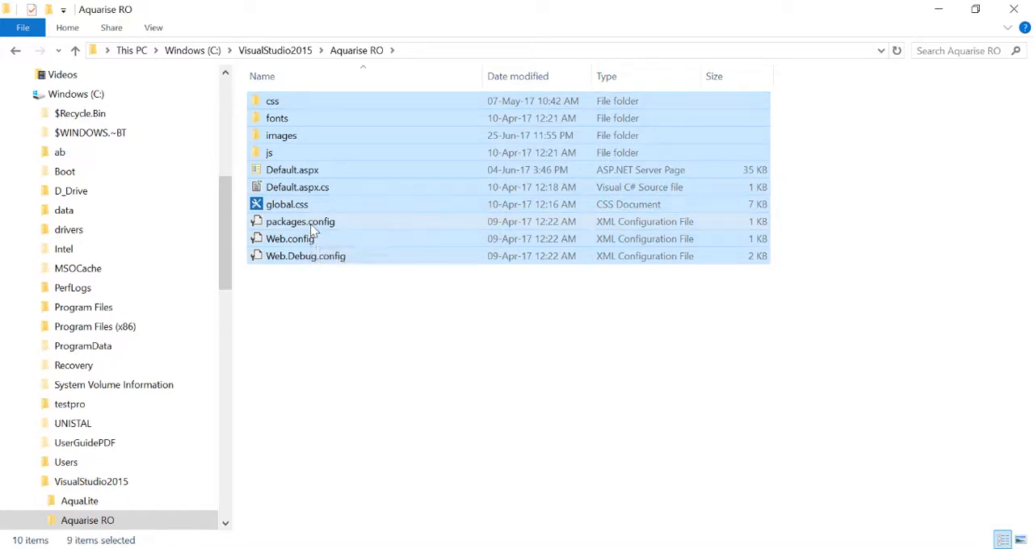
{"action": "left_click", "coordinate": [287, 204]}
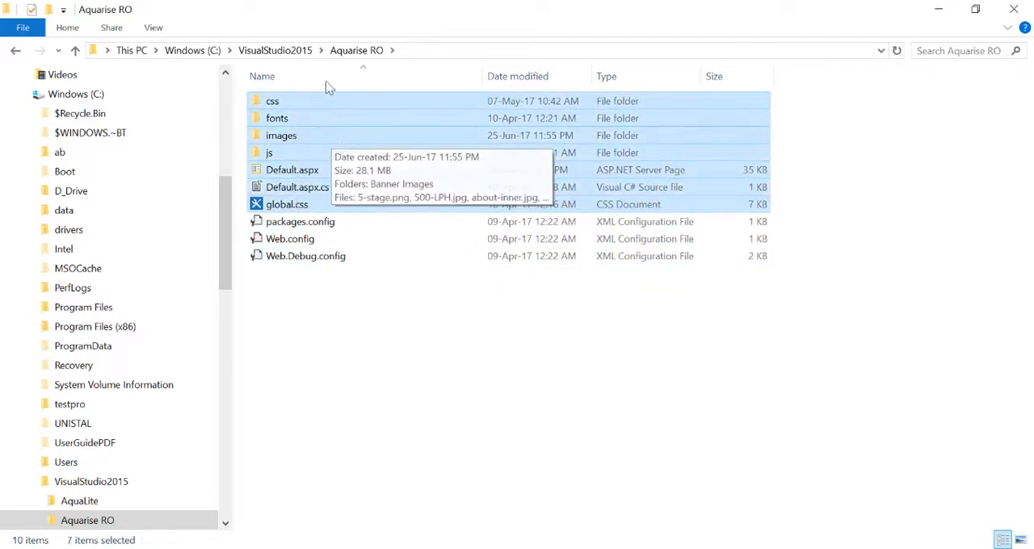
{"action": "left_click", "coordinate": [74, 50]}
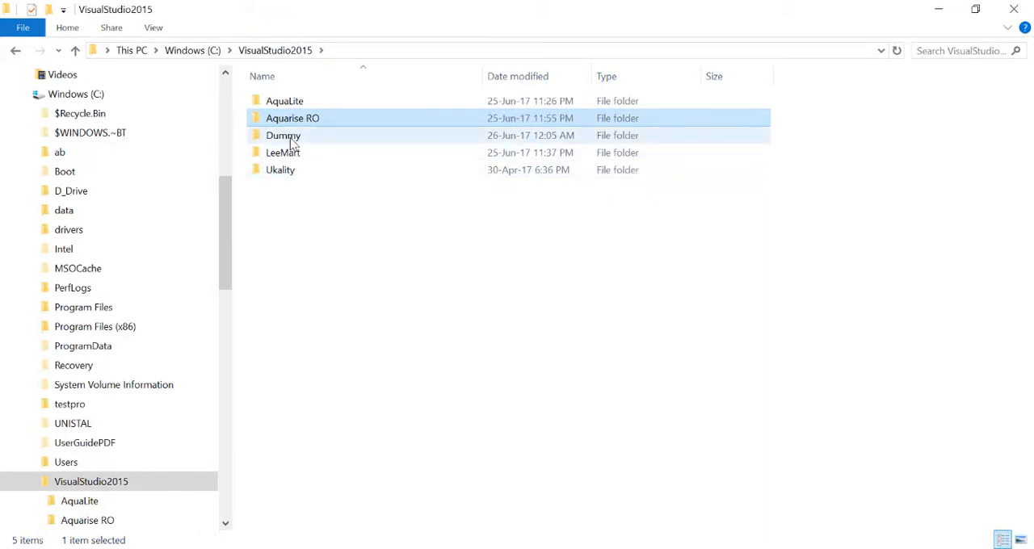
{"action": "double_click", "coordinate": [284, 135]}
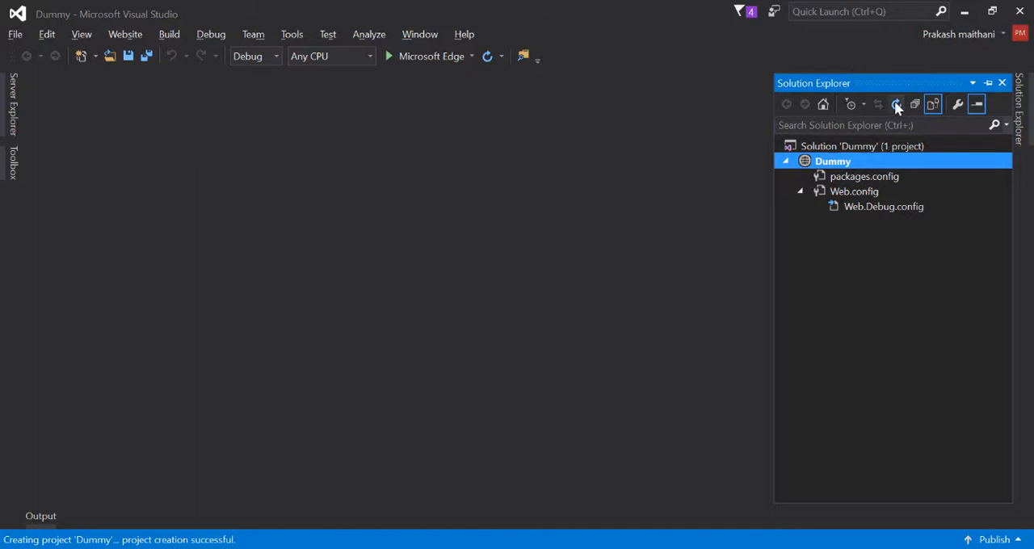
Step: Refresh Dummy's file list, open Default.aspx, and start the site without debugging
{"action": "left_click", "coordinate": [896, 104]}
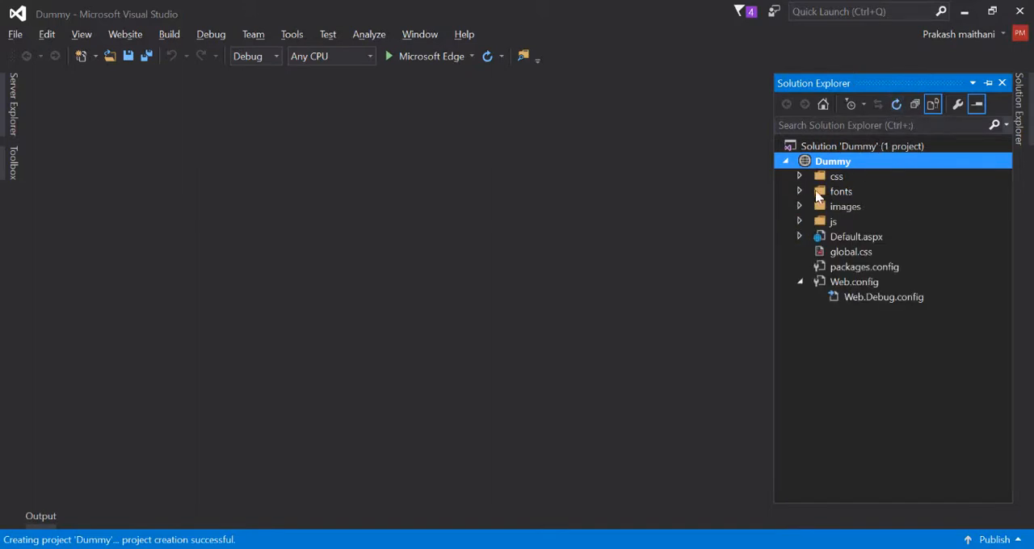
{"action": "mouse_move", "coordinate": [843, 297]}
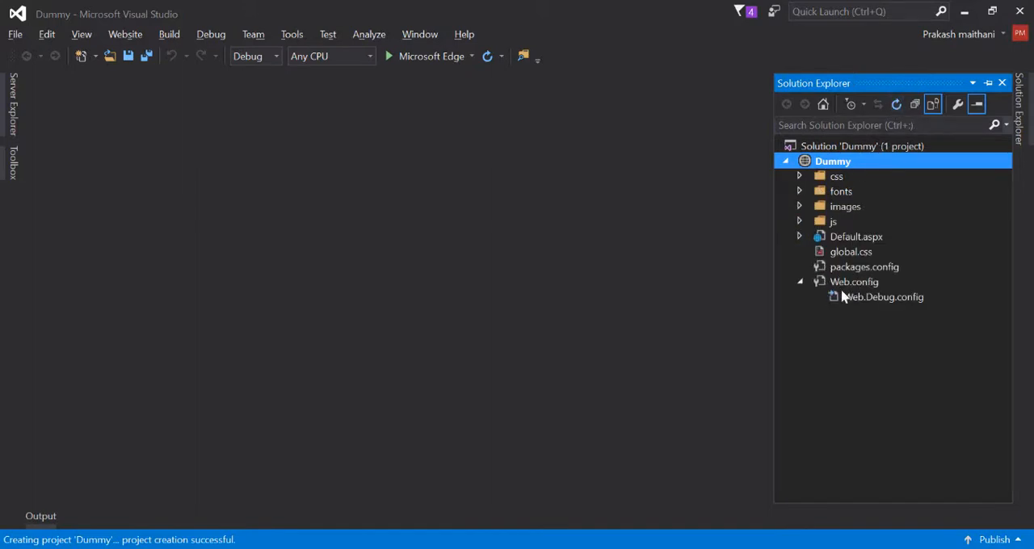
{"action": "left_click", "coordinate": [855, 236]}
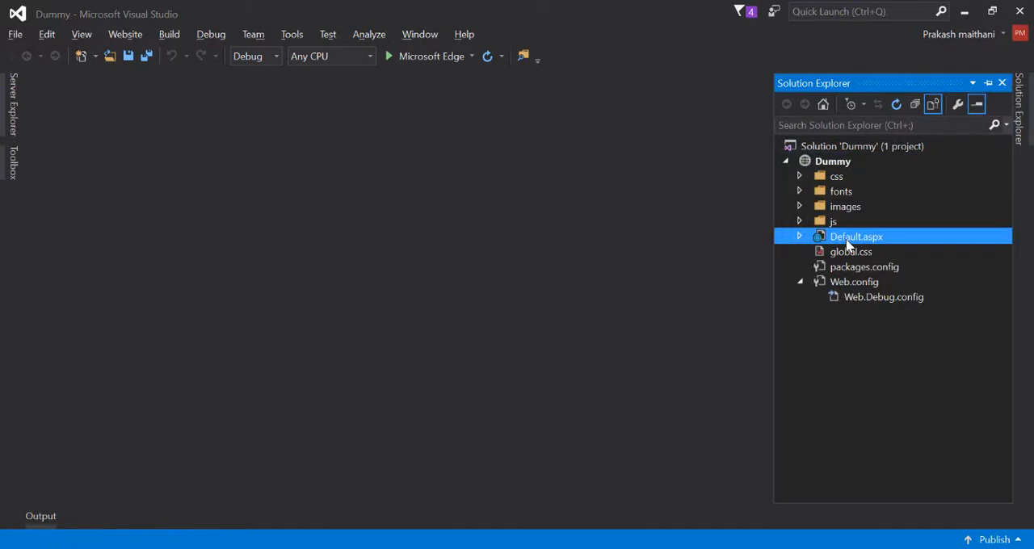
{"action": "double_click", "coordinate": [856, 236]}
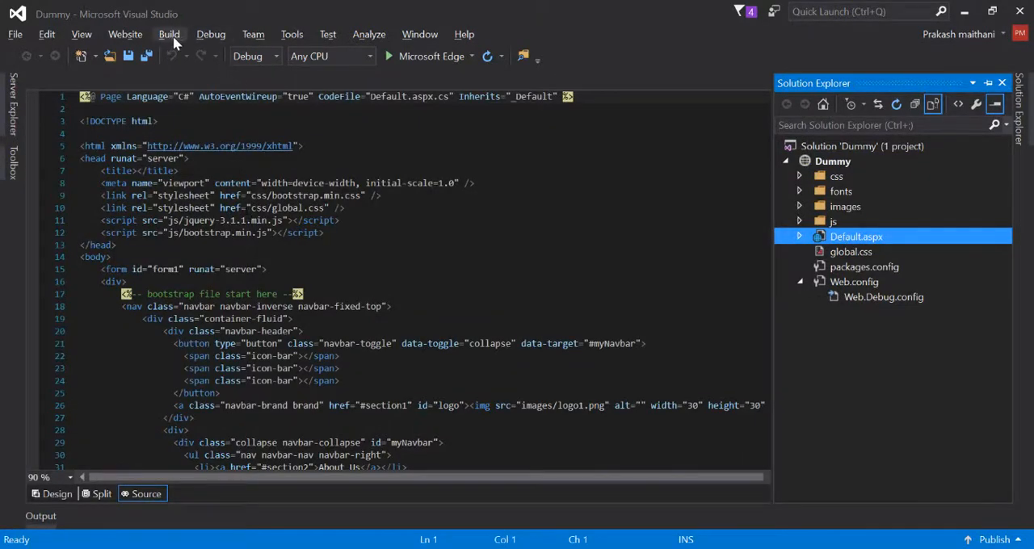
{"action": "left_click", "coordinate": [211, 34]}
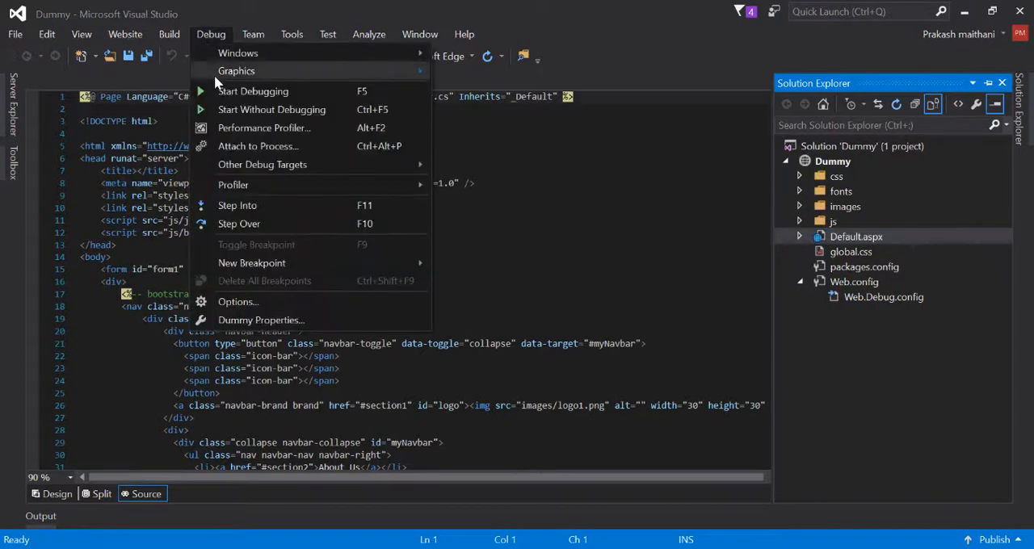
{"action": "left_click", "coordinate": [252, 91]}
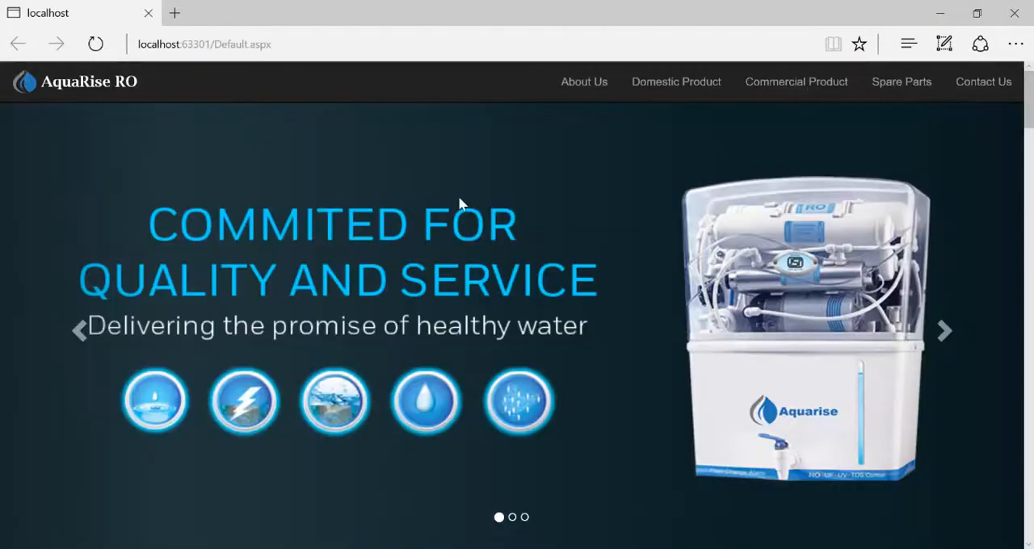
Step: Visit the Commercial Product and Contact Us sections of the running Dummy site
{"action": "left_click", "coordinate": [796, 82]}
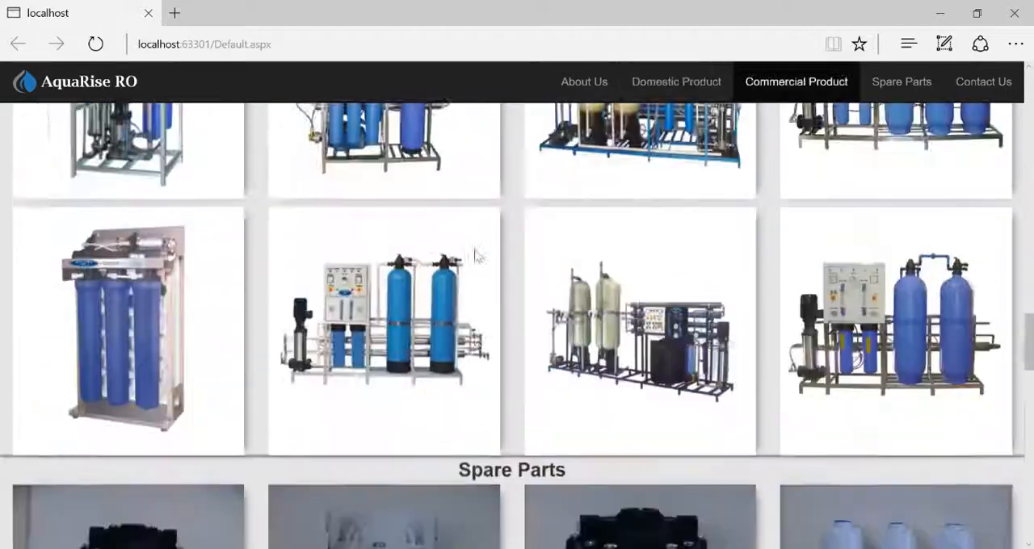
{"action": "left_click", "coordinate": [983, 82]}
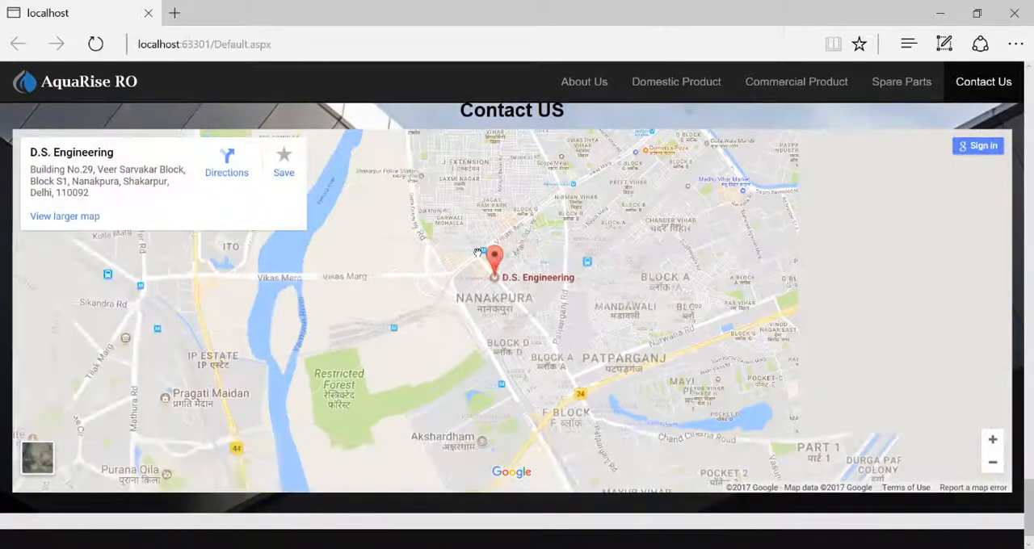